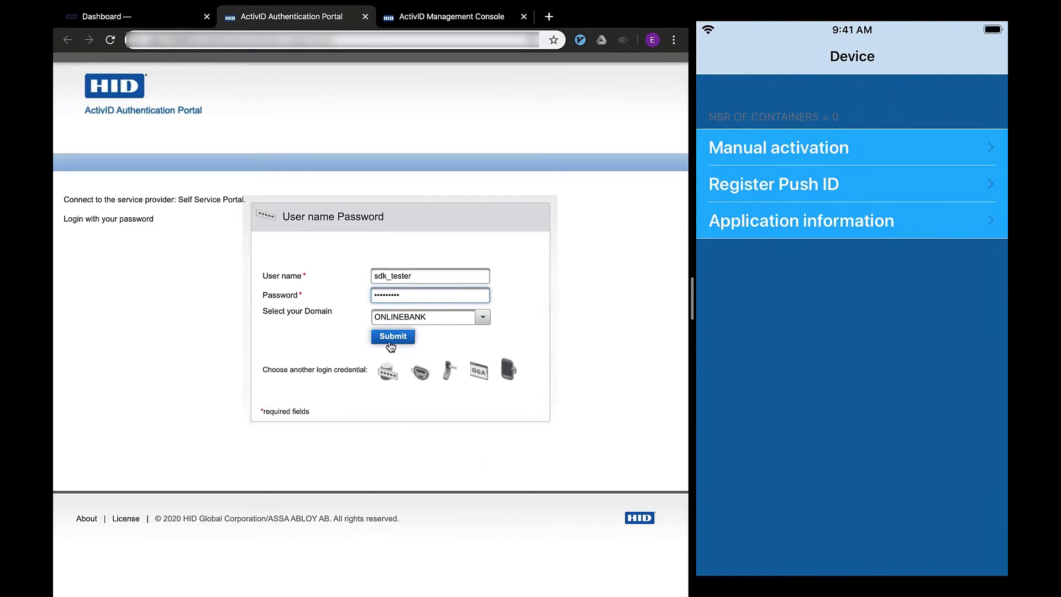
- Log in to the self-service portal and allow the sample app camera access to scan the QR code
click(392, 336)
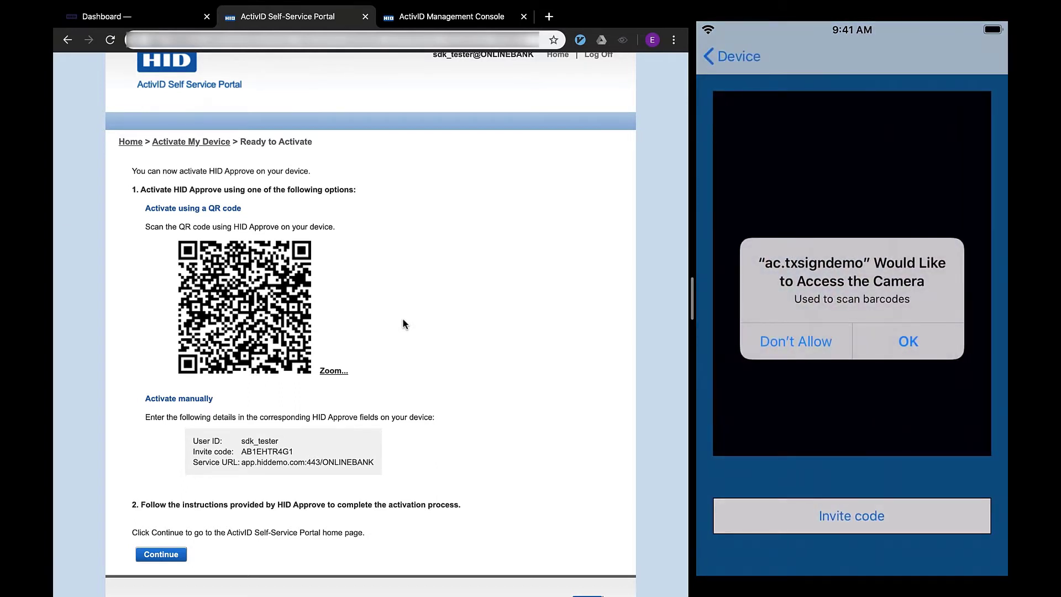
click(907, 342)
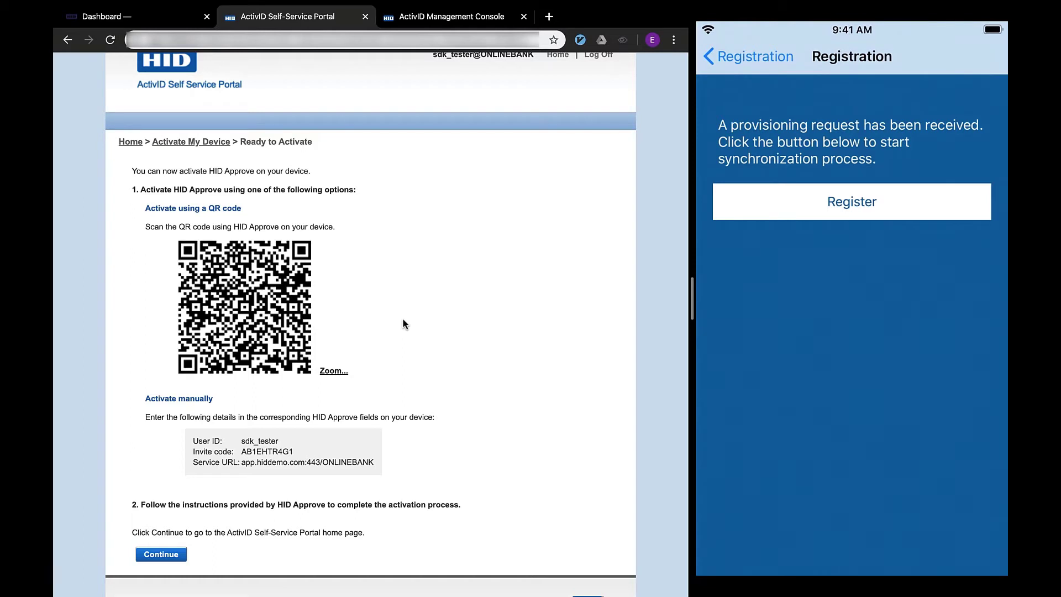
- Register with the received provisioning request and confirm the new container password
click(851, 201)
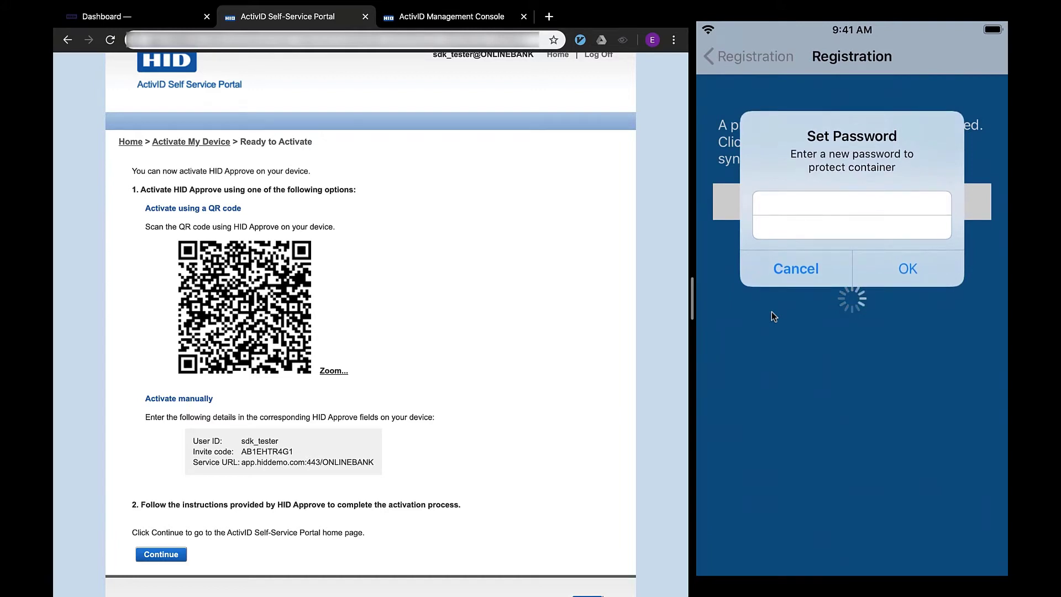
click(906, 269)
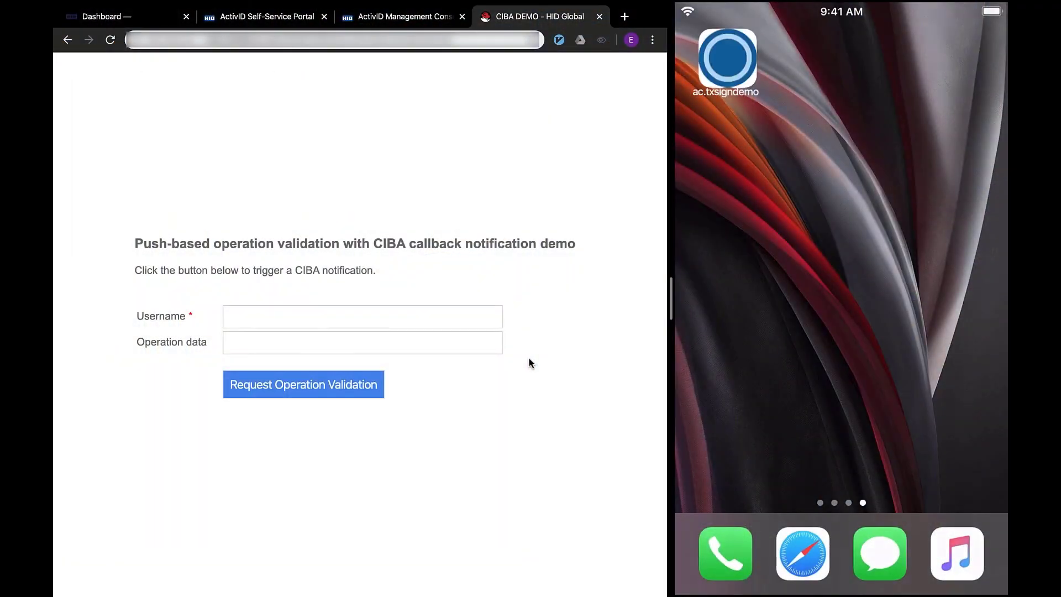
- Enable TouchID/FaceID for the container with the password, then go to the OTP generator
click(728, 56)
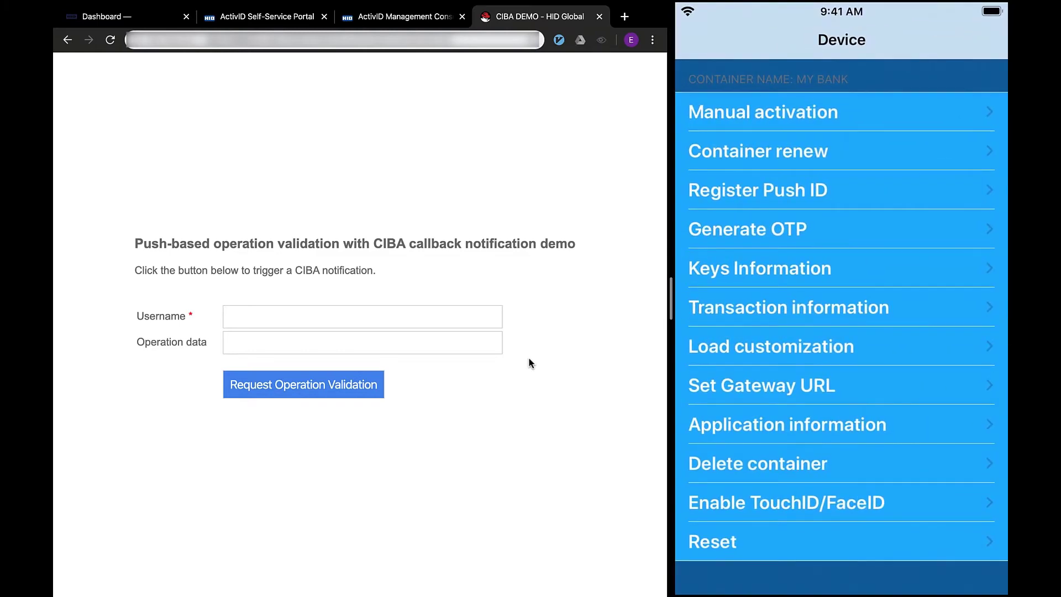
click(786, 502)
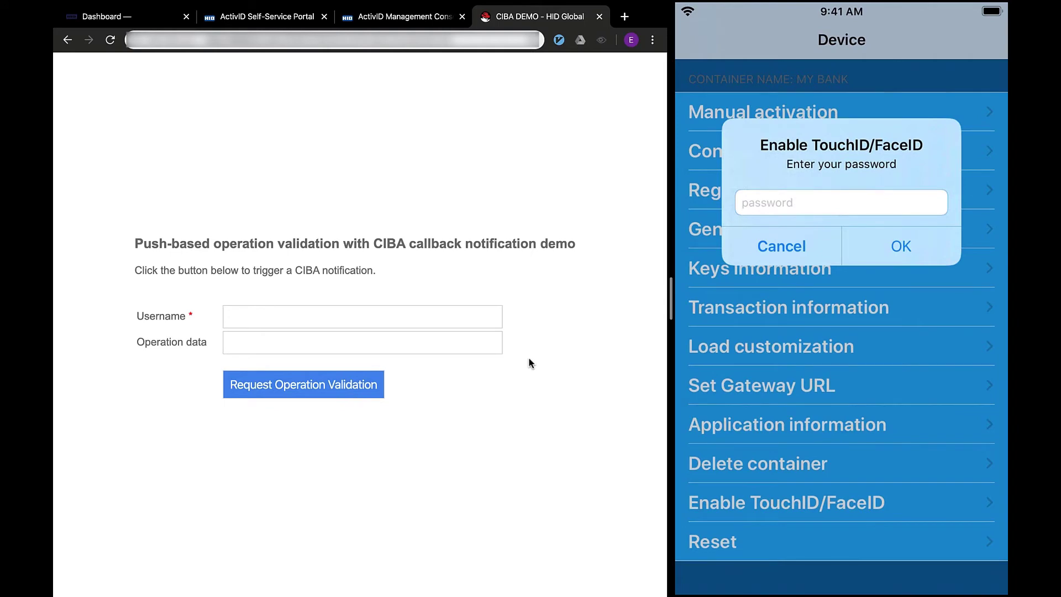
click(841, 202)
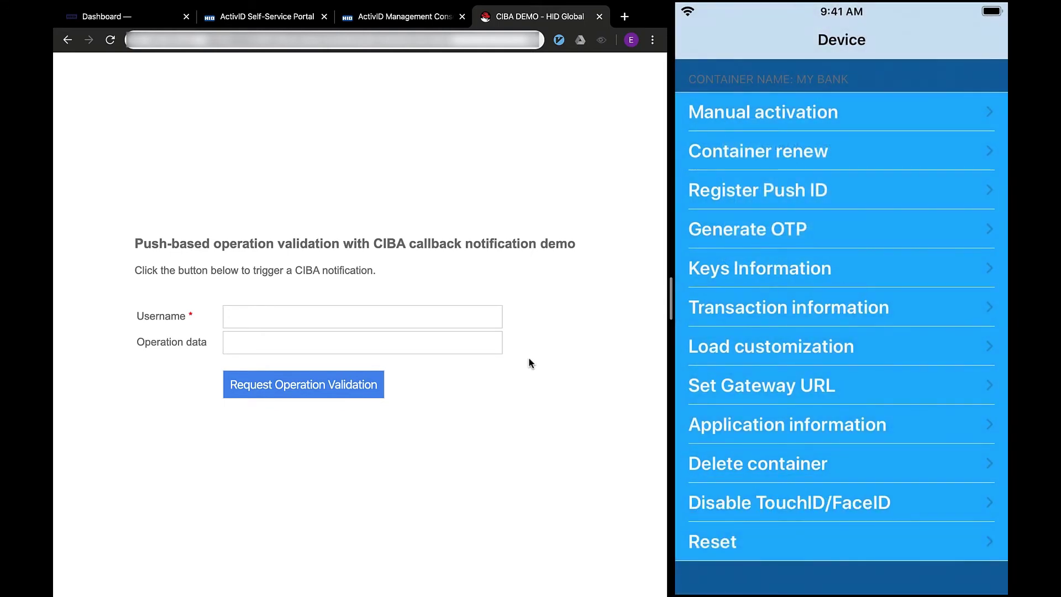
click(748, 229)
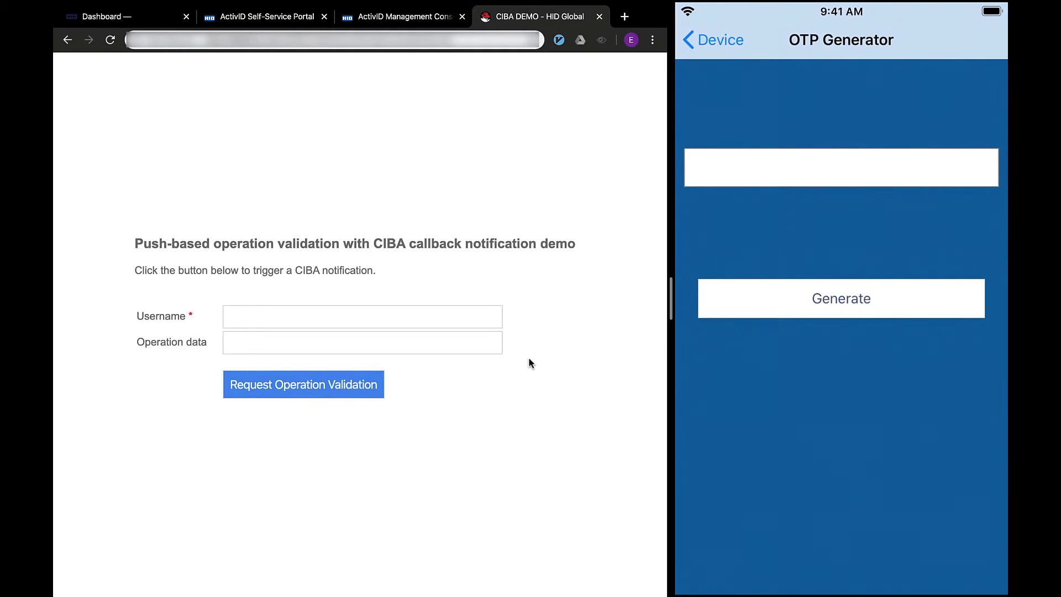
click(840, 299)
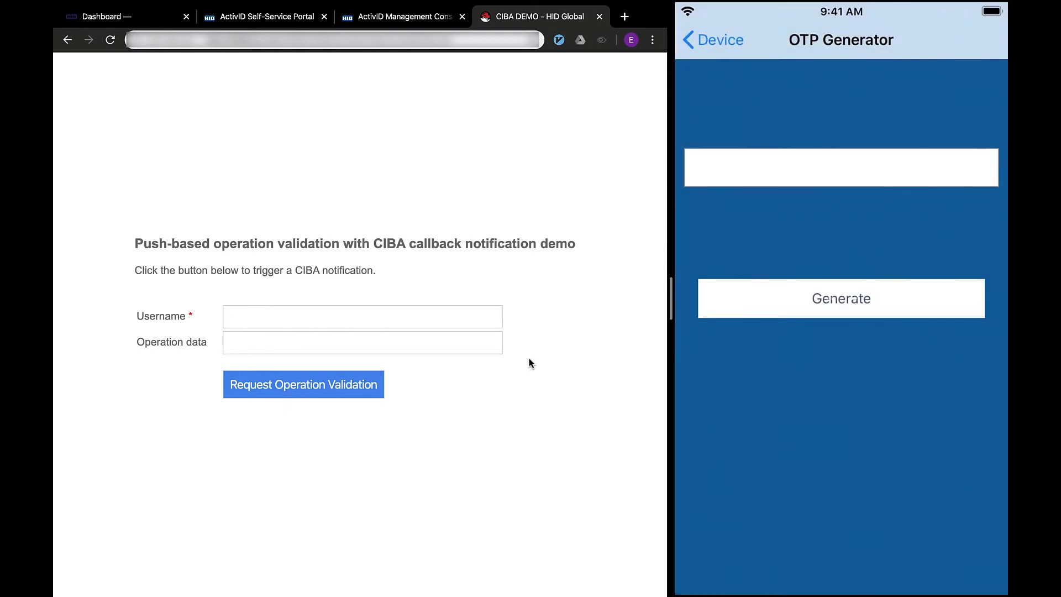
click(840, 298)
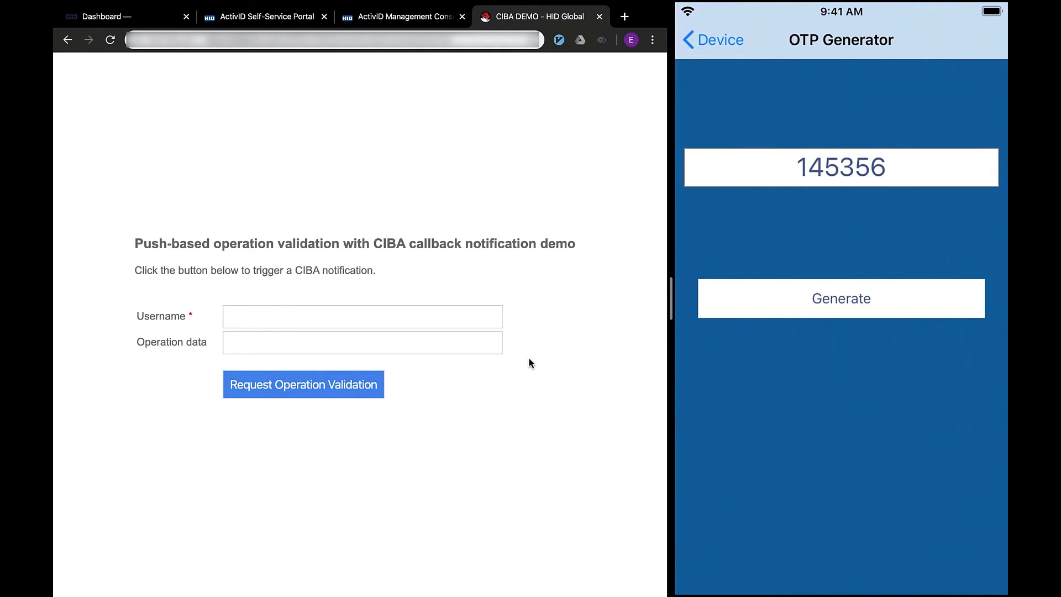
click(712, 40)
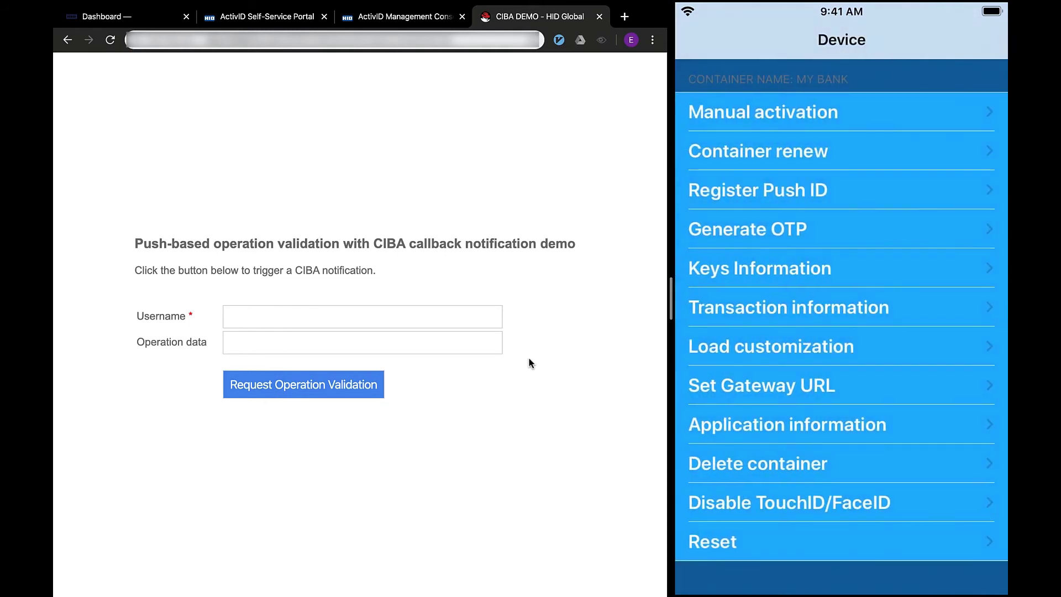
click(759, 268)
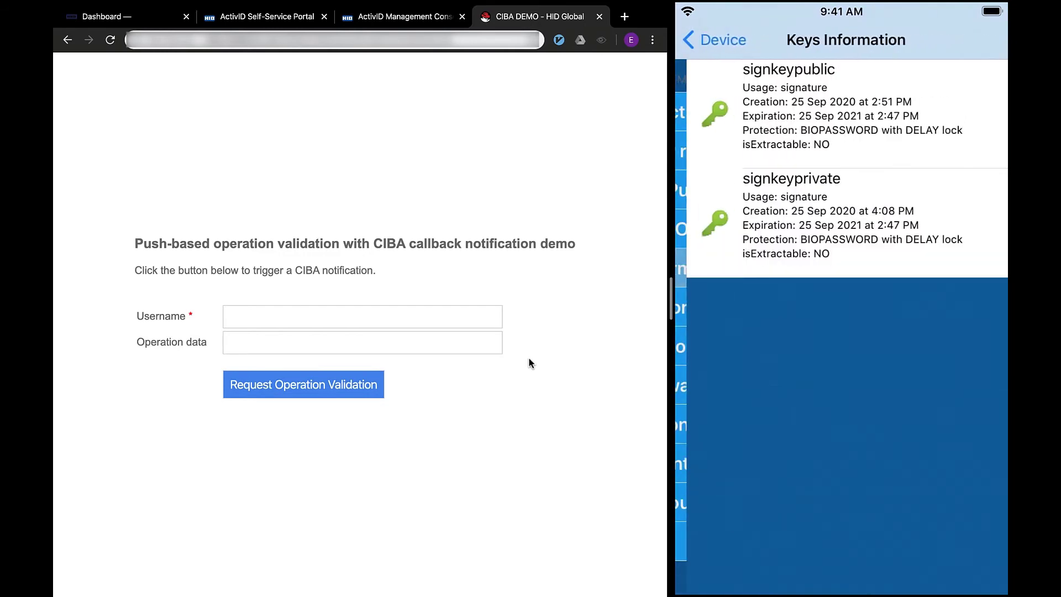
scroll(down, 3)
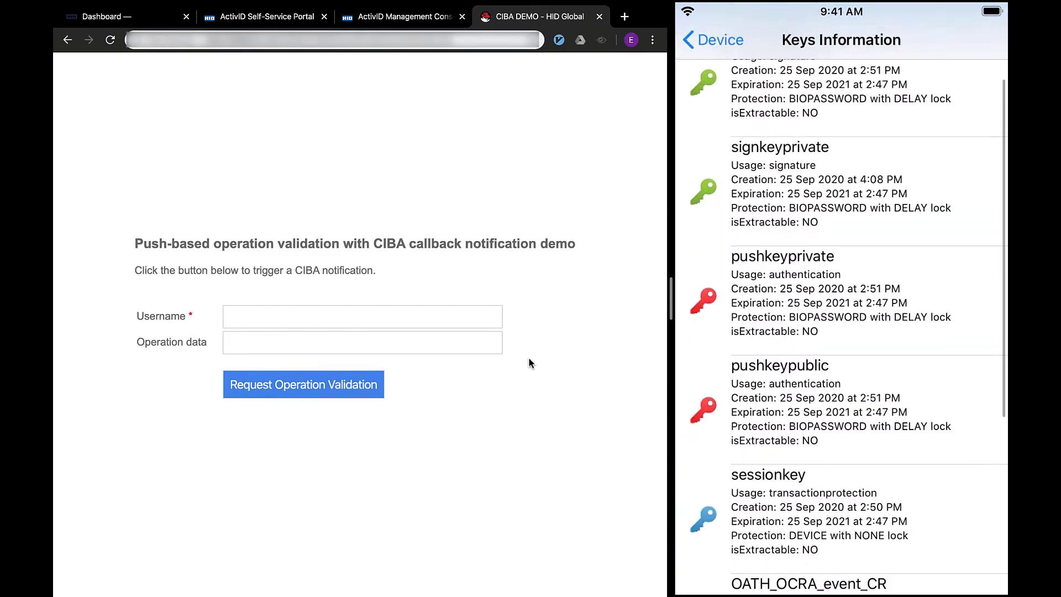
scroll(down, 3)
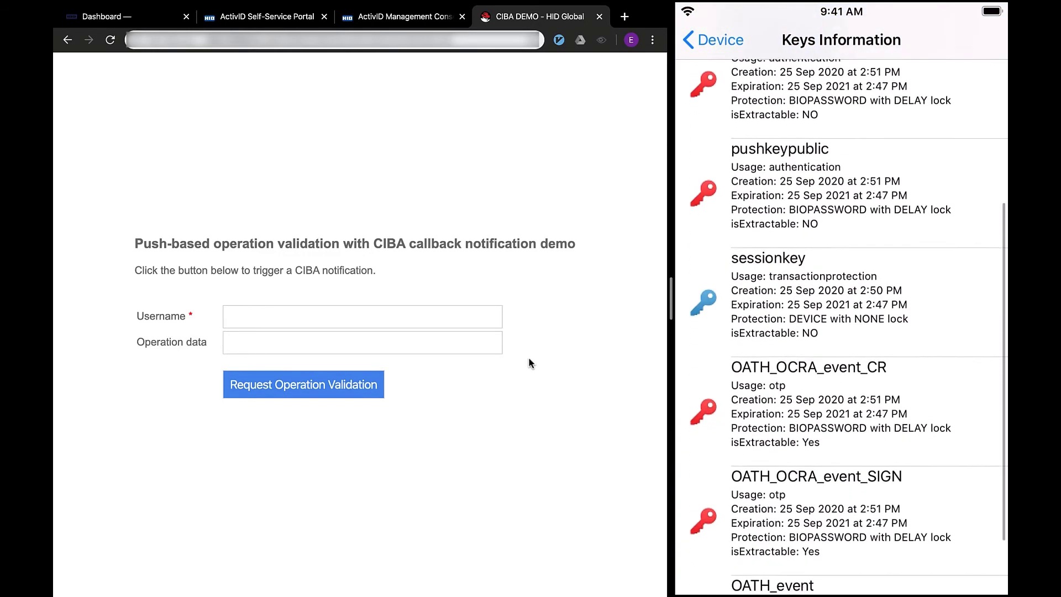
scroll(down, 3)
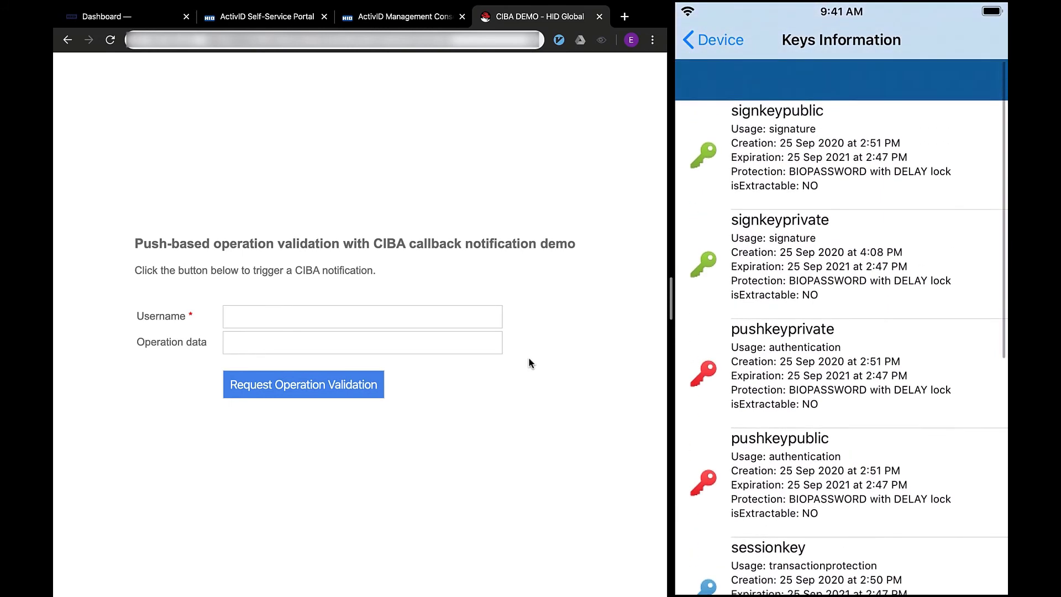
click(712, 39)
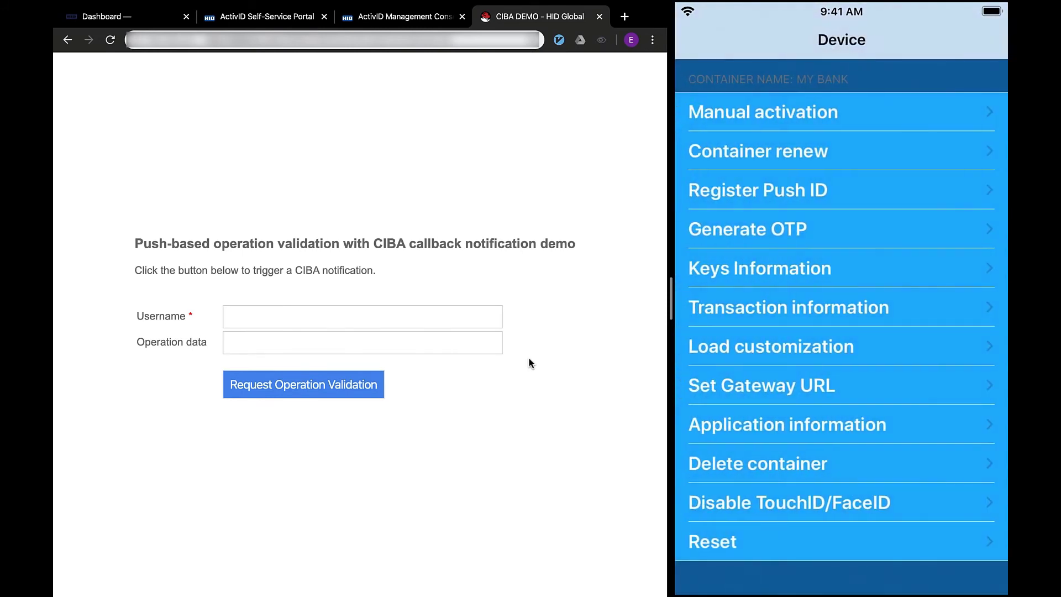
- Request validation for user sdk_tester with operation data 'Hello from HID Approve SDK Sample'
click(362, 316)
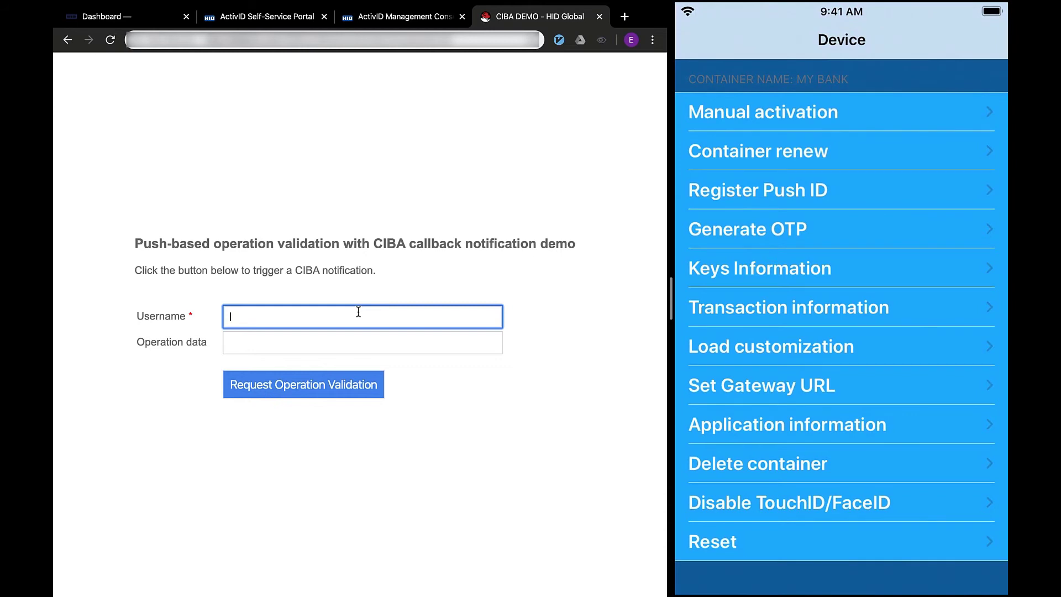
click(787, 306)
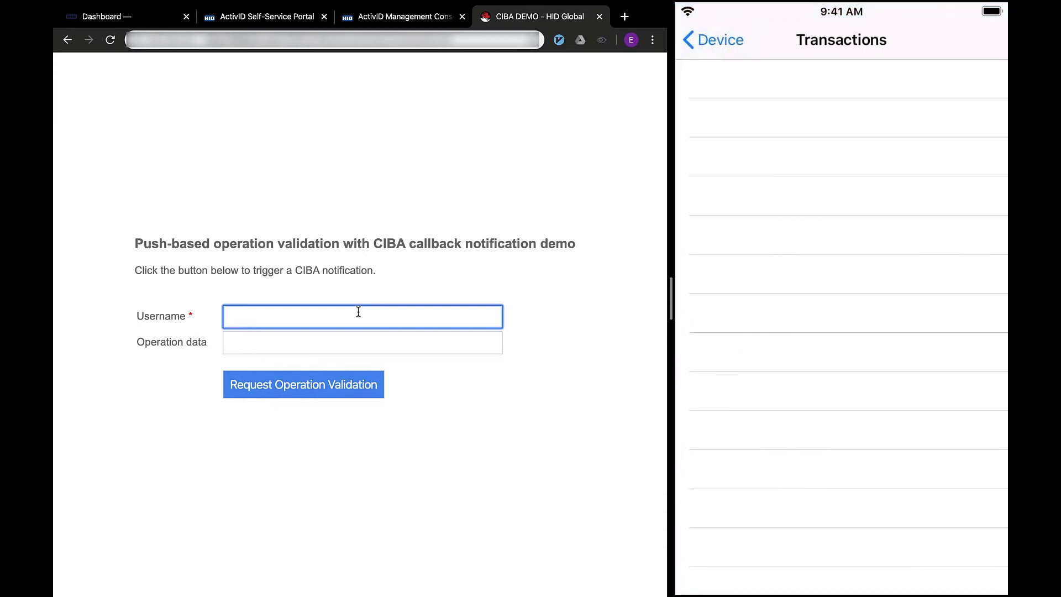
text(sdk_tester)
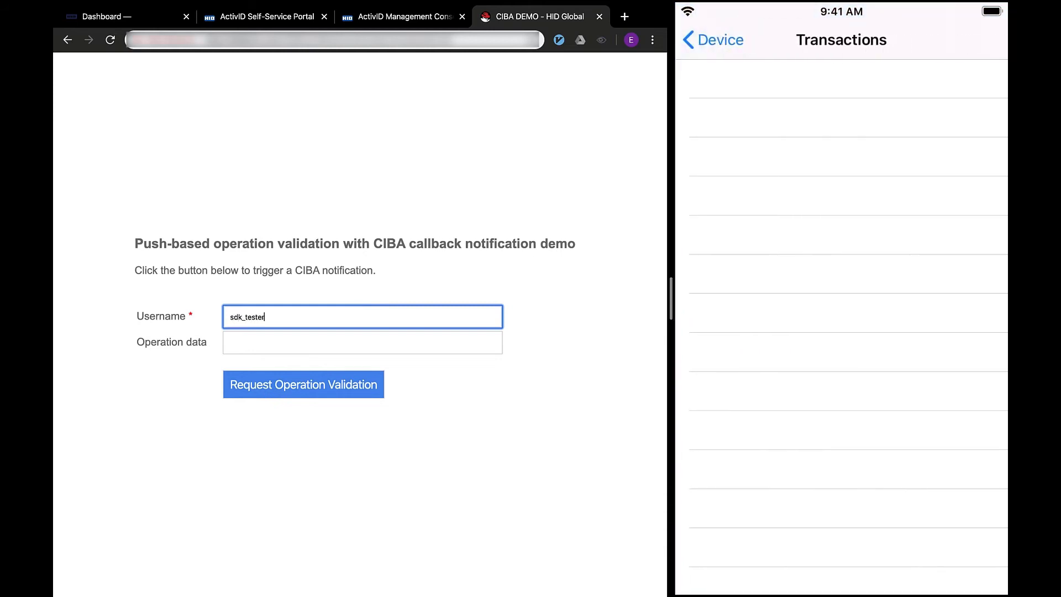
text(Hello from HID)
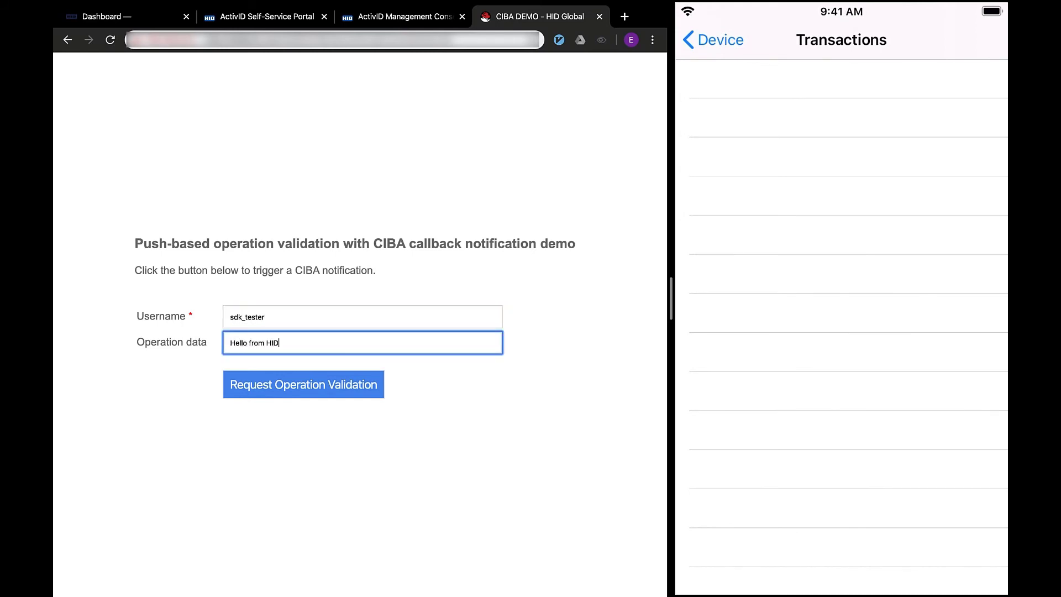
click(303, 385)
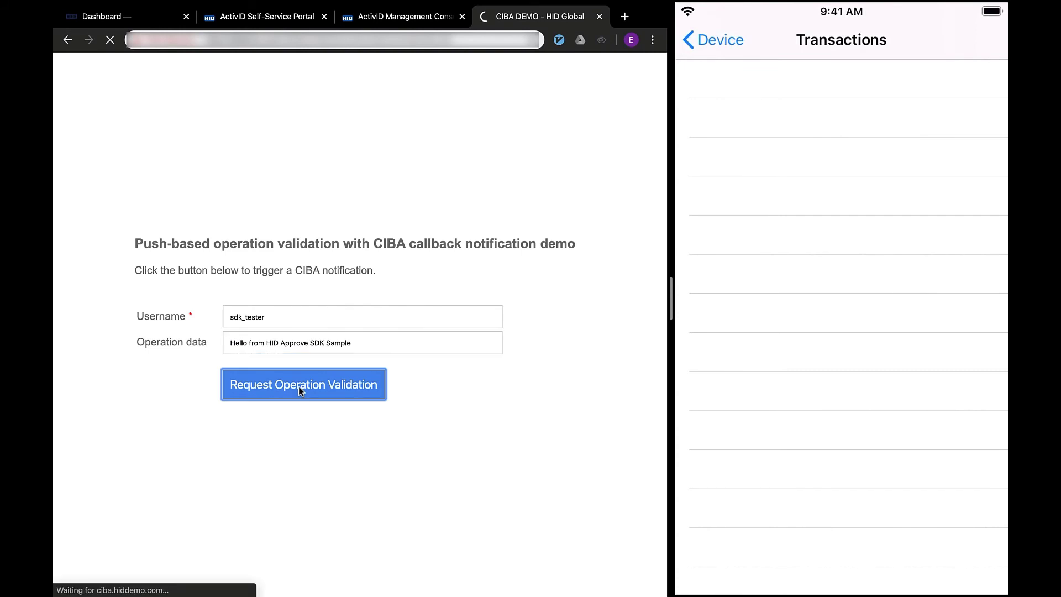
click(303, 385)
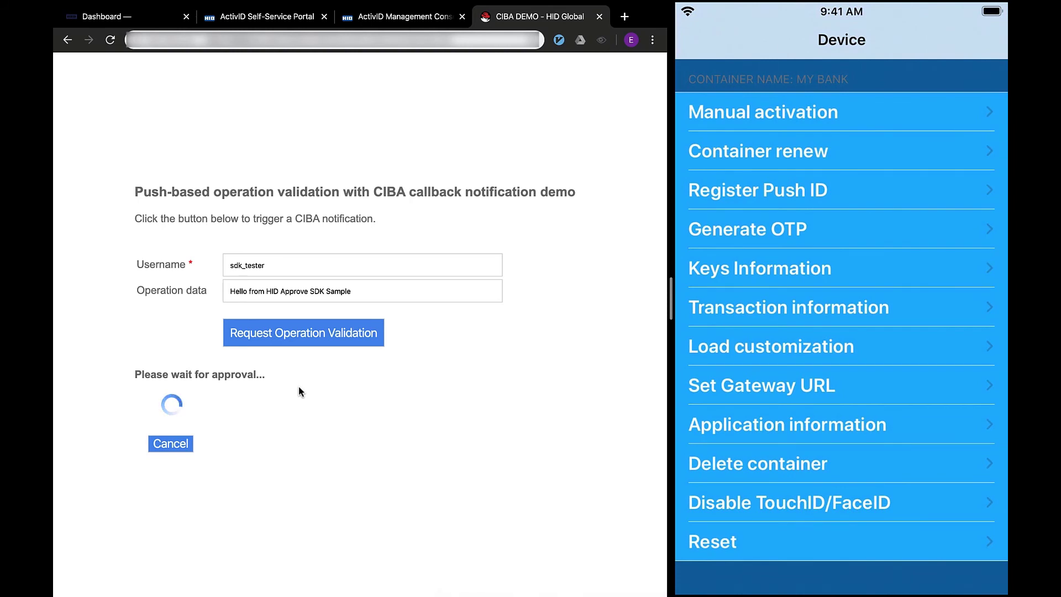
- Accept and sign the pending 'Hello from HID Approve SDK Sample' transaction from the transaction list
click(788, 307)
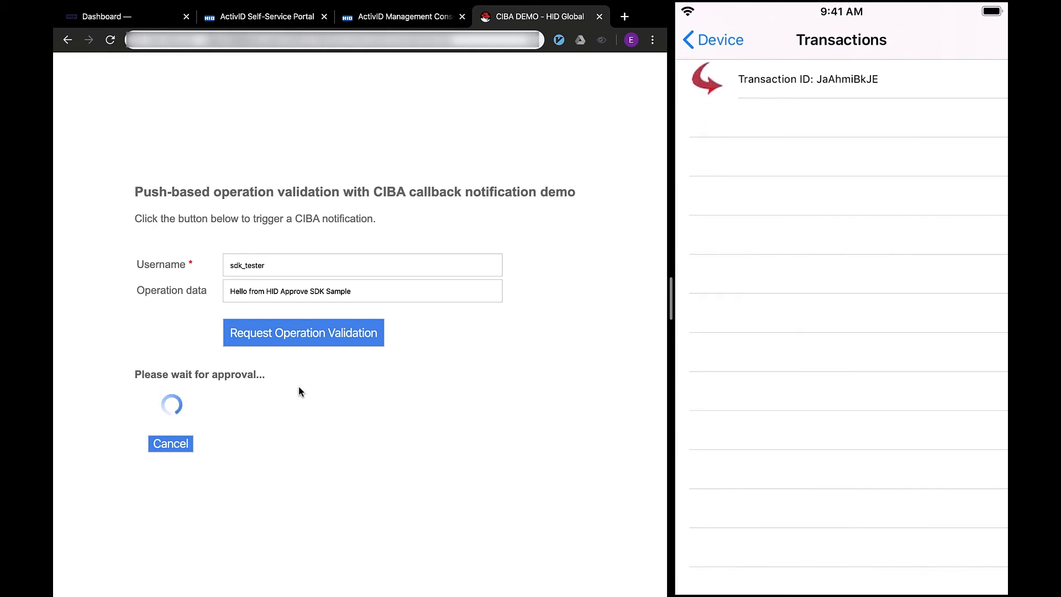
click(843, 79)
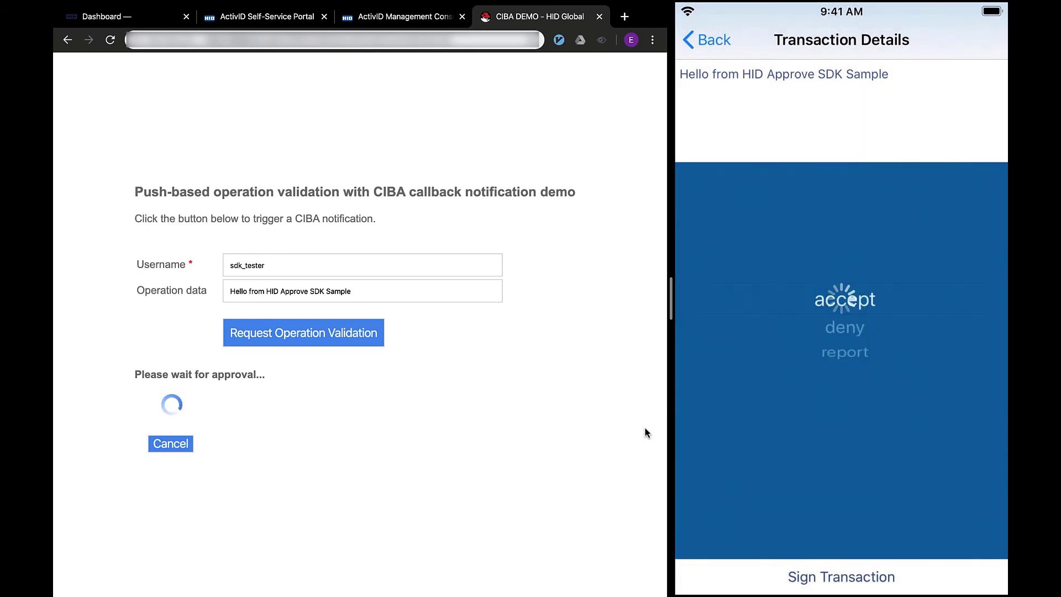
click(844, 298)
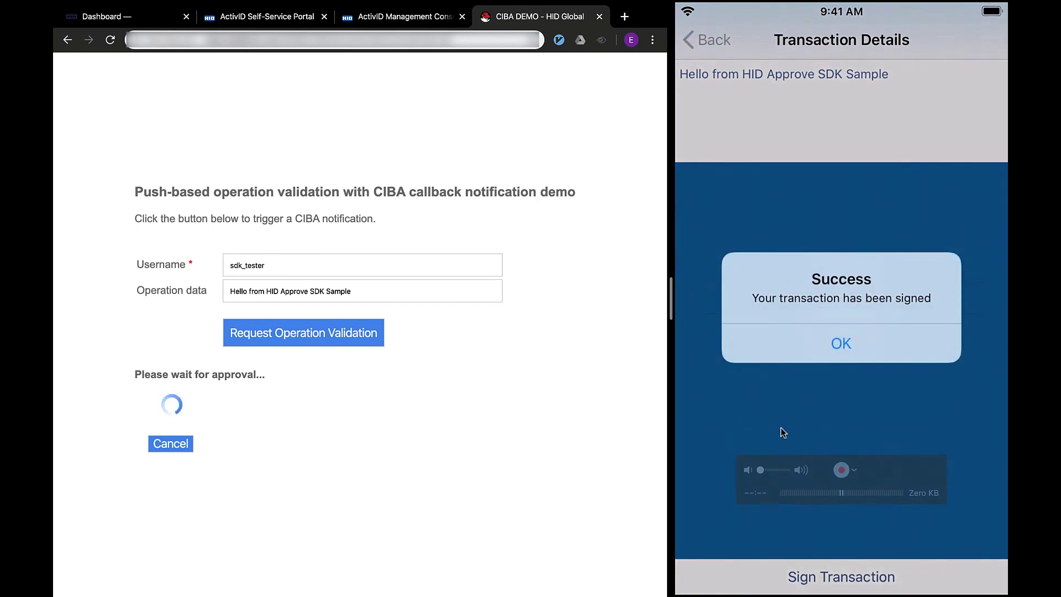